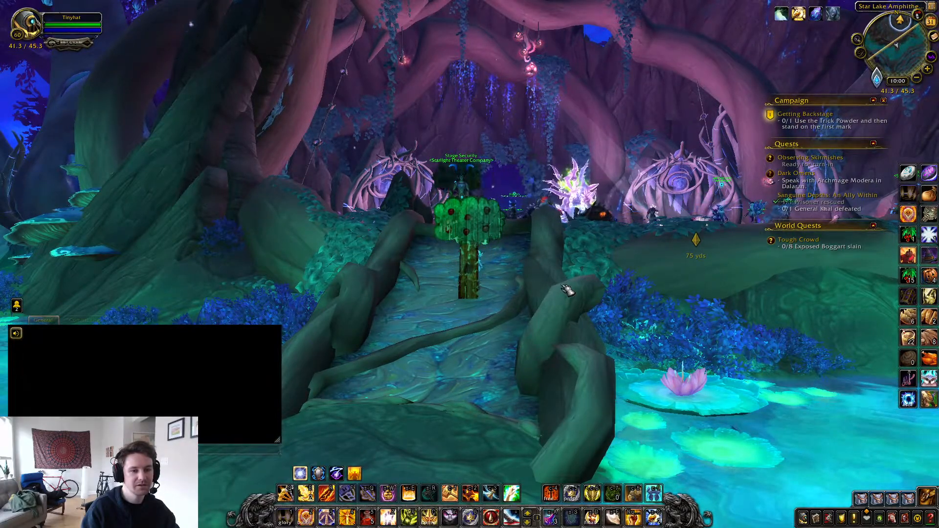
Summon the GeForce Experience overlay over World of Warcraft with Alt+Z.
key("alt+z")
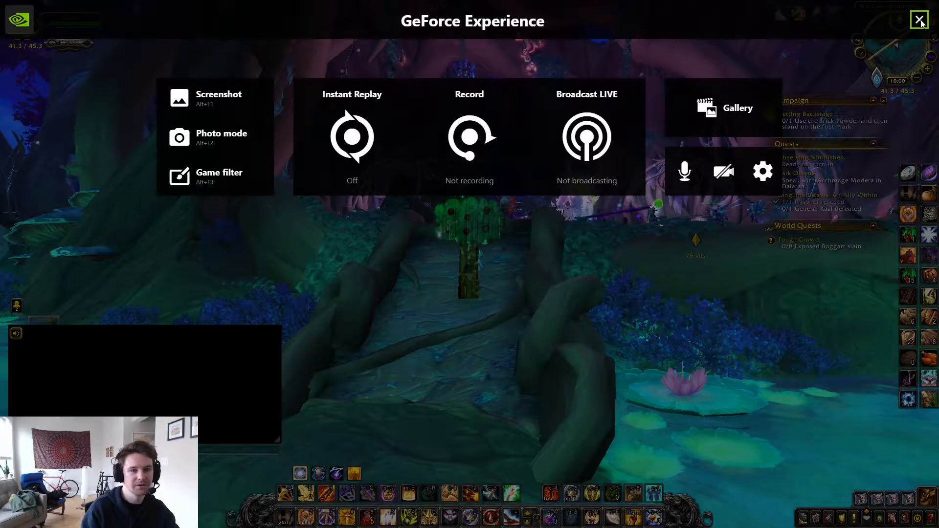
Close the in-game overlay and land on the GeForce Experience Home library.
left_click(918, 19)
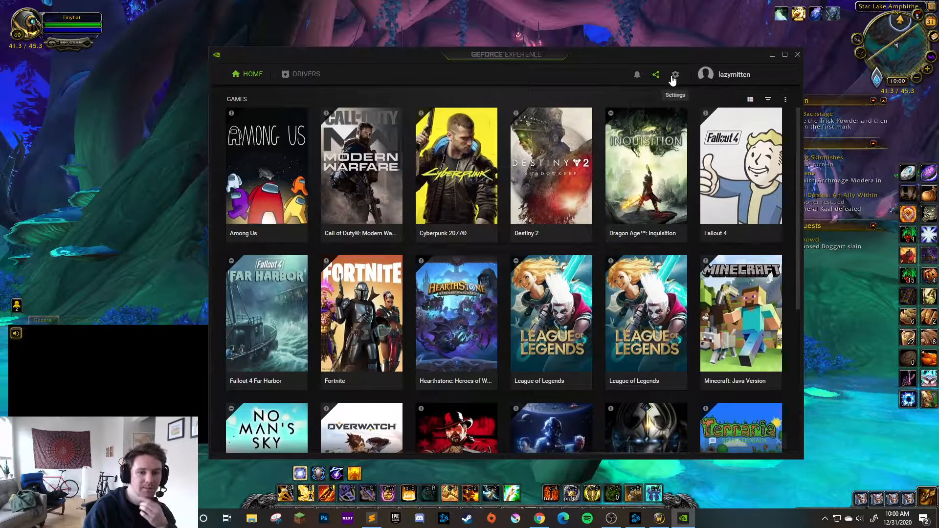
In Settings > General, switch the In-Game Overlay toggle off.
left_click(674, 73)
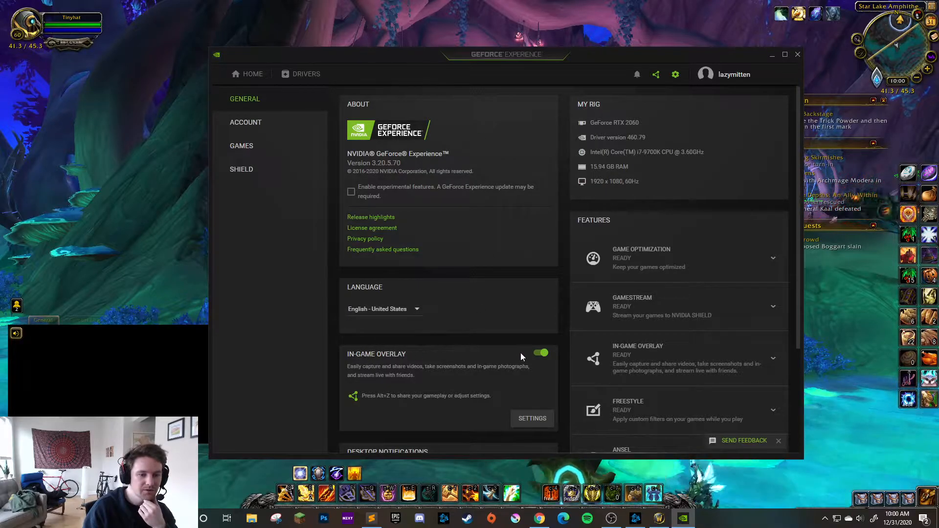
mouse_move(542, 355)
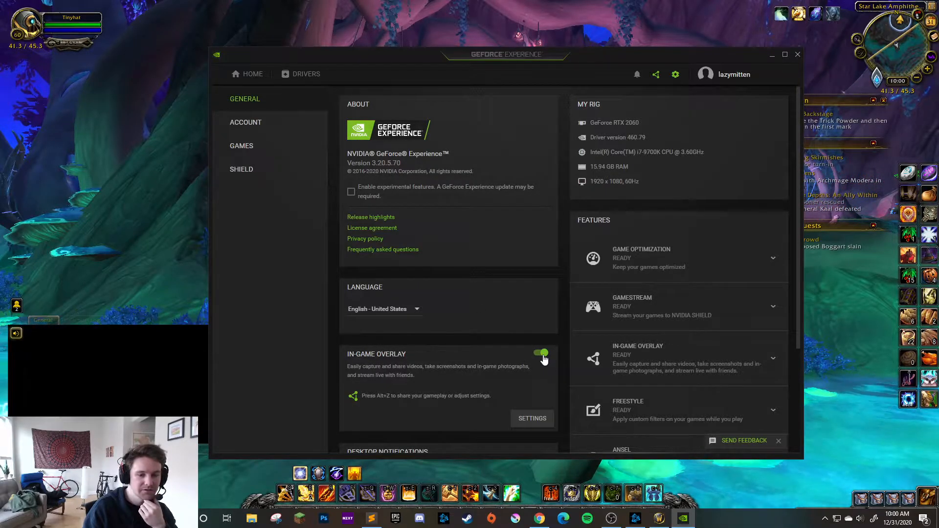
left_click(541, 353)
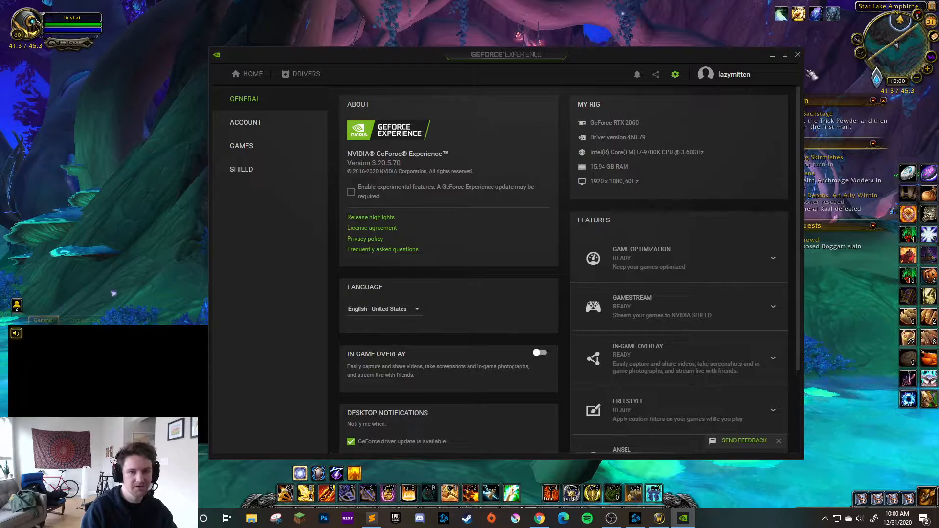
Close the GeForce Experience window so Alt+Z hides the WoW interface.
left_click(797, 54)
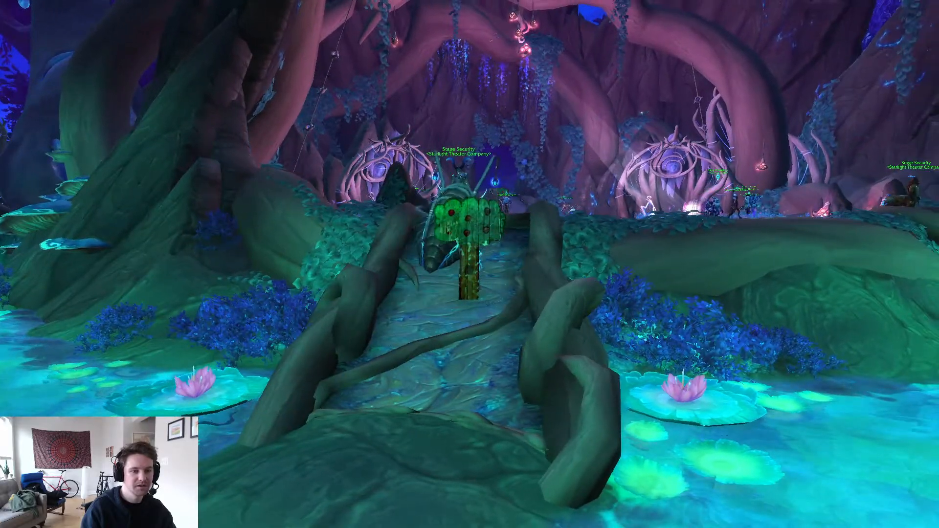
mouse_move(470, 263)
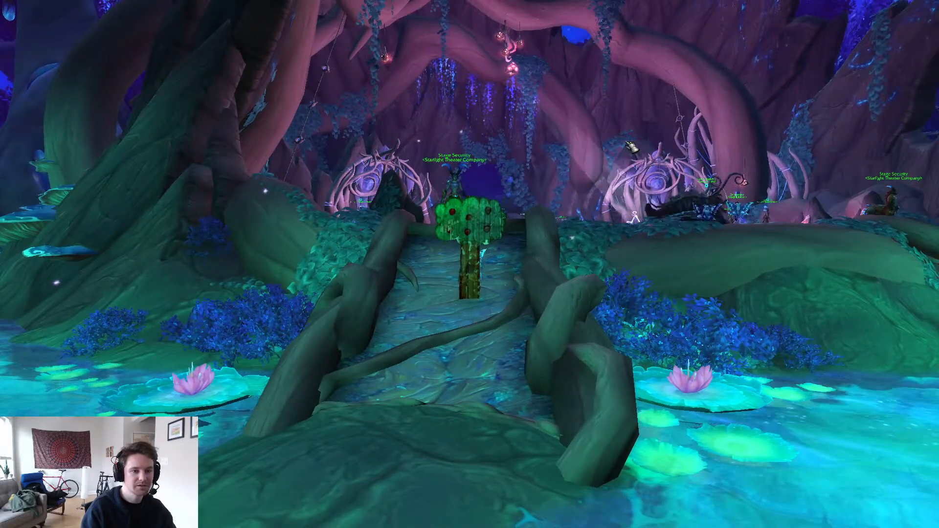